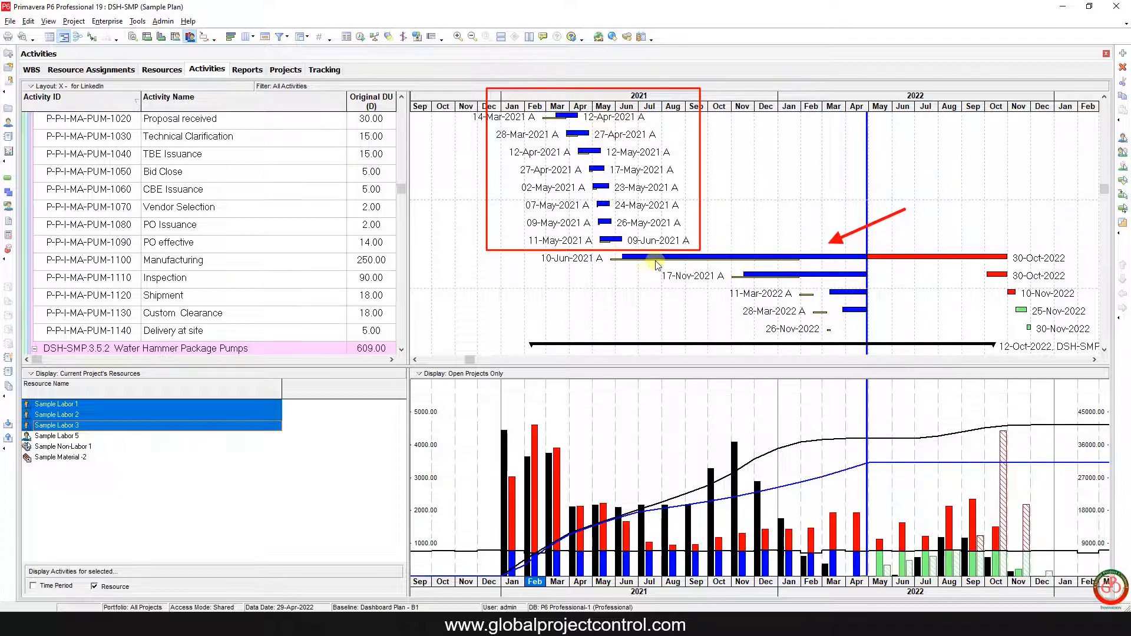
mouse_move(768, 260)
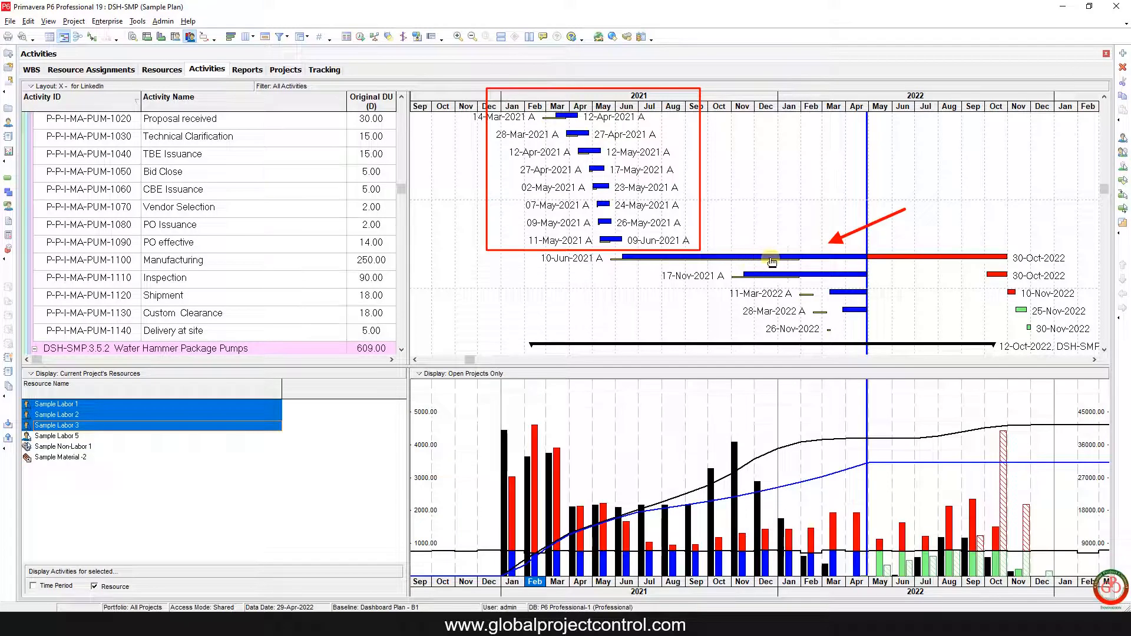
mouse_move(746, 264)
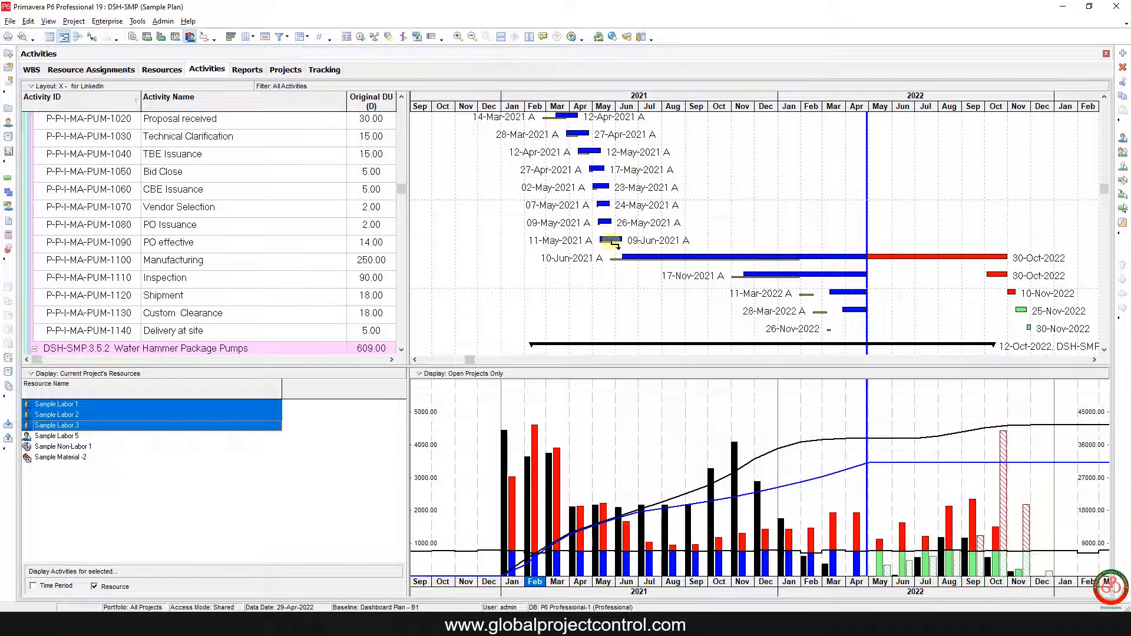
mouse_move(780, 213)
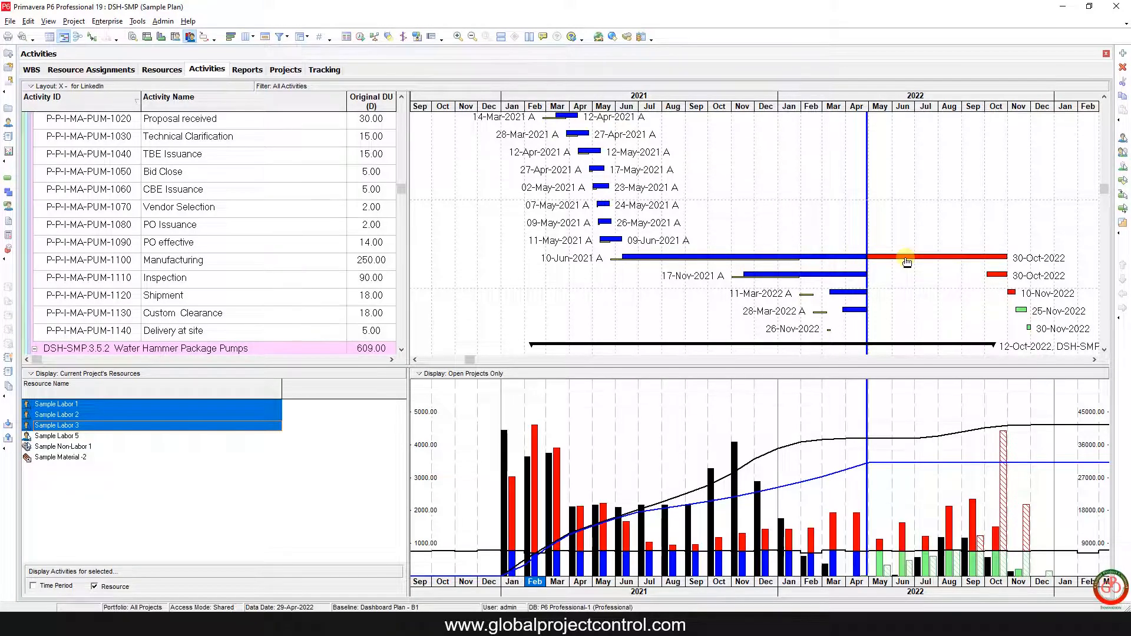
- Select an activity in the Gantt chart to bring up its bar-chart menu
click(172, 154)
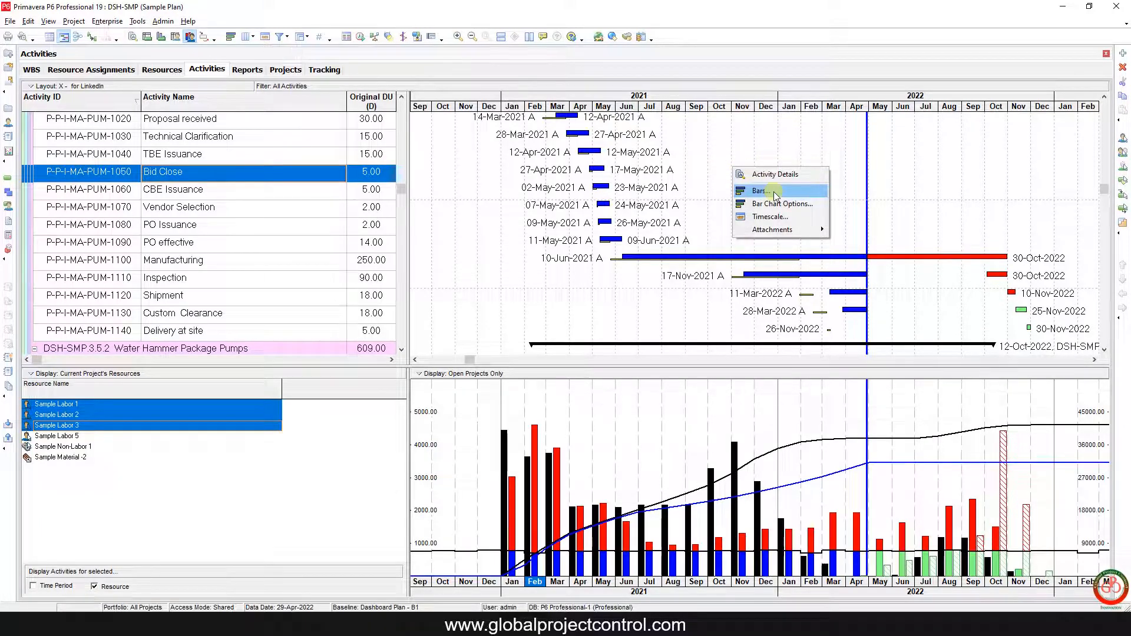
- Open Bars and review WBS Summary, Remaining Work and Critical Remaining, ending on Actual Work
click(760, 191)
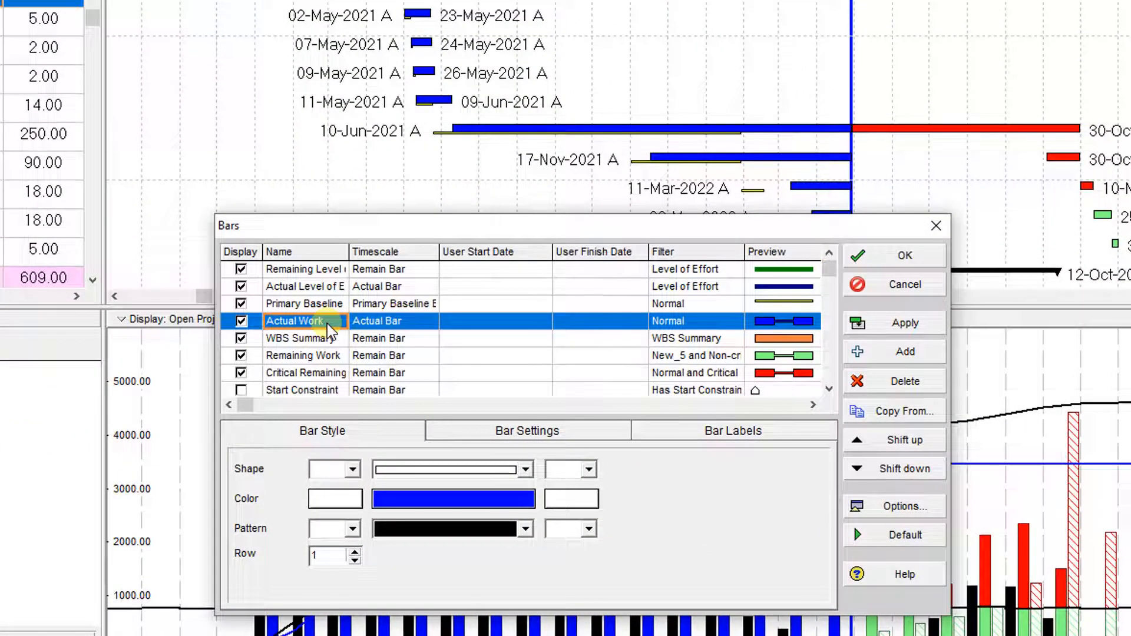
click(300, 338)
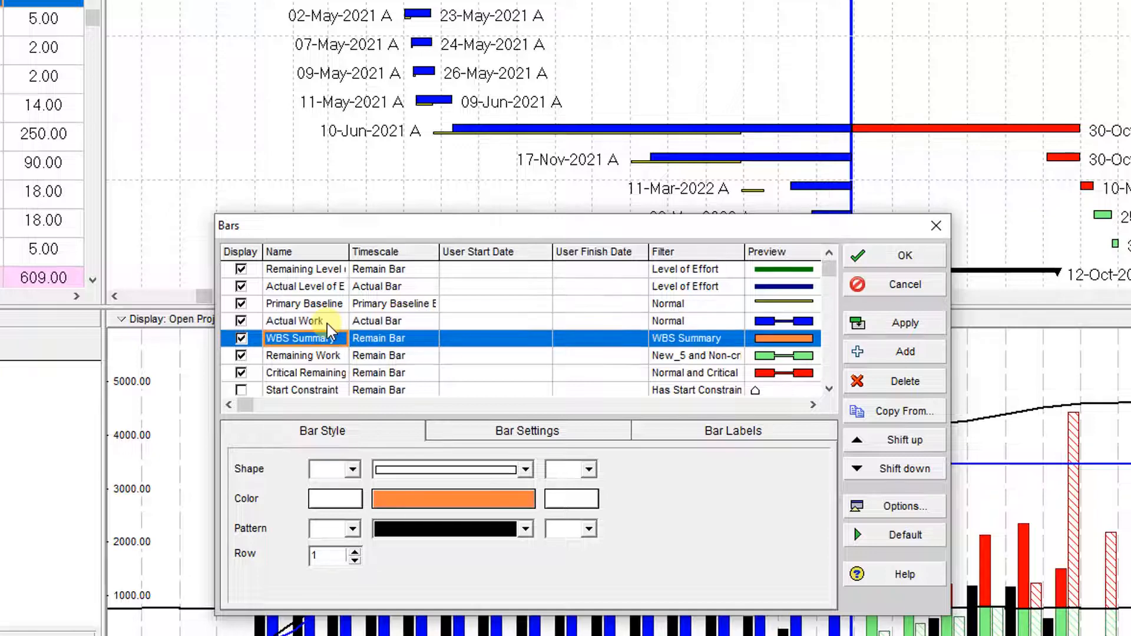
click(303, 356)
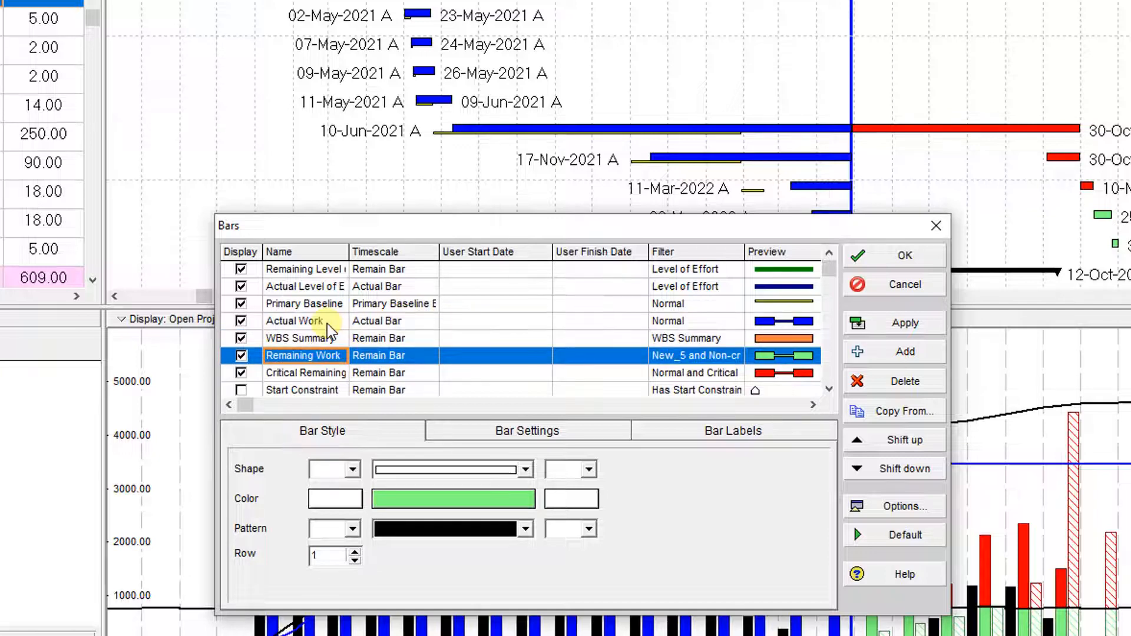
click(305, 372)
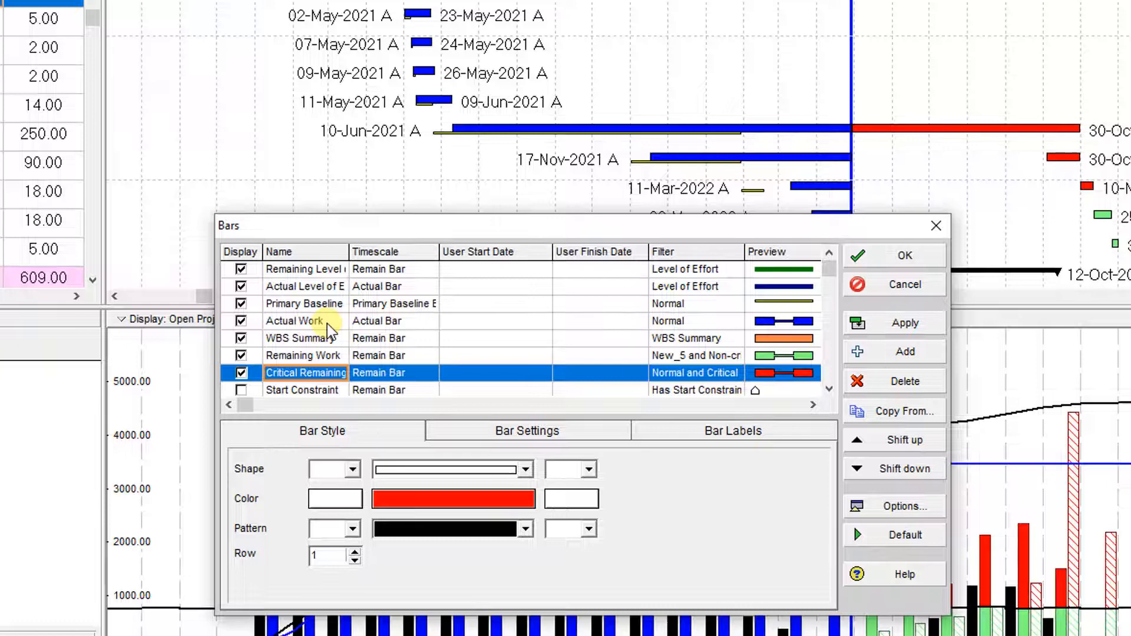
click(303, 321)
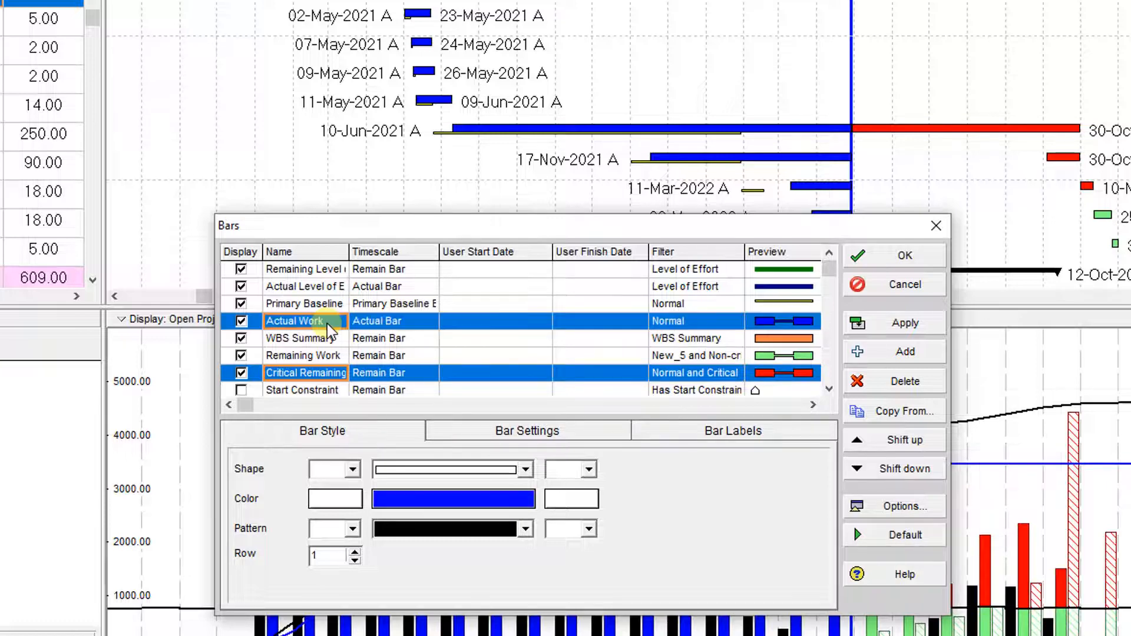
click(294, 321)
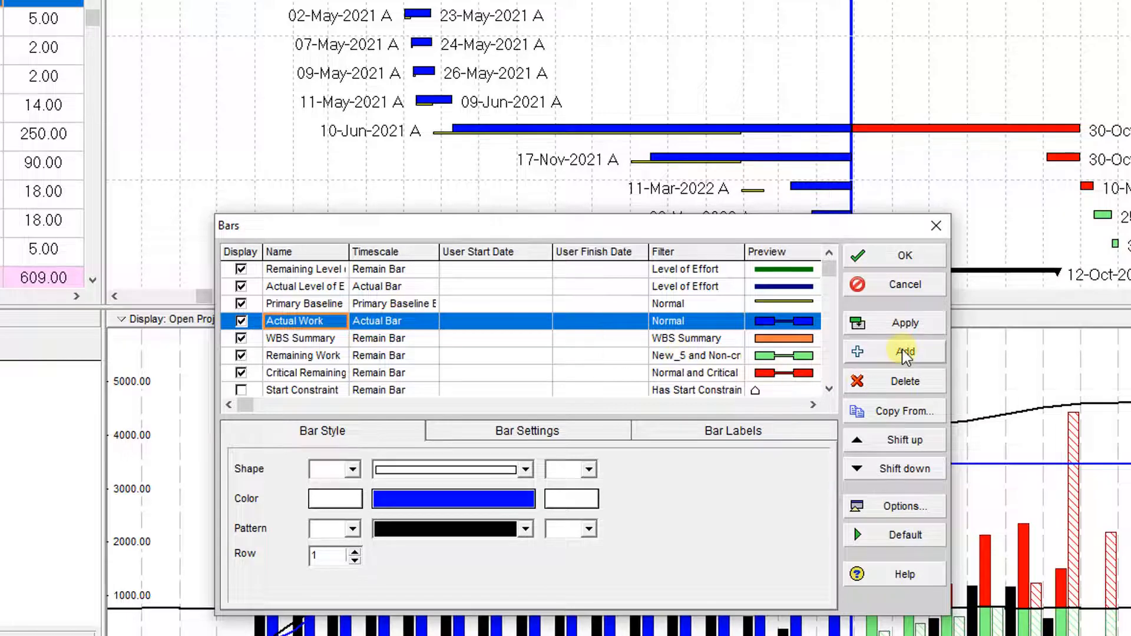
- Add a bar named 'Completed' using the Actual Bar timescale
click(904, 351)
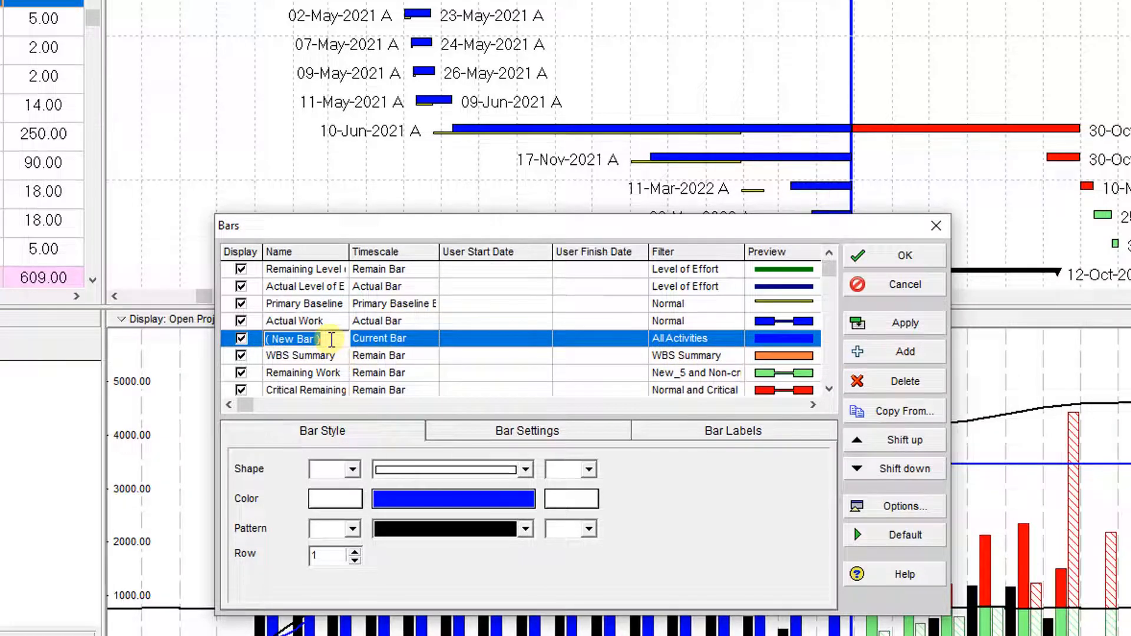
text(Completed)
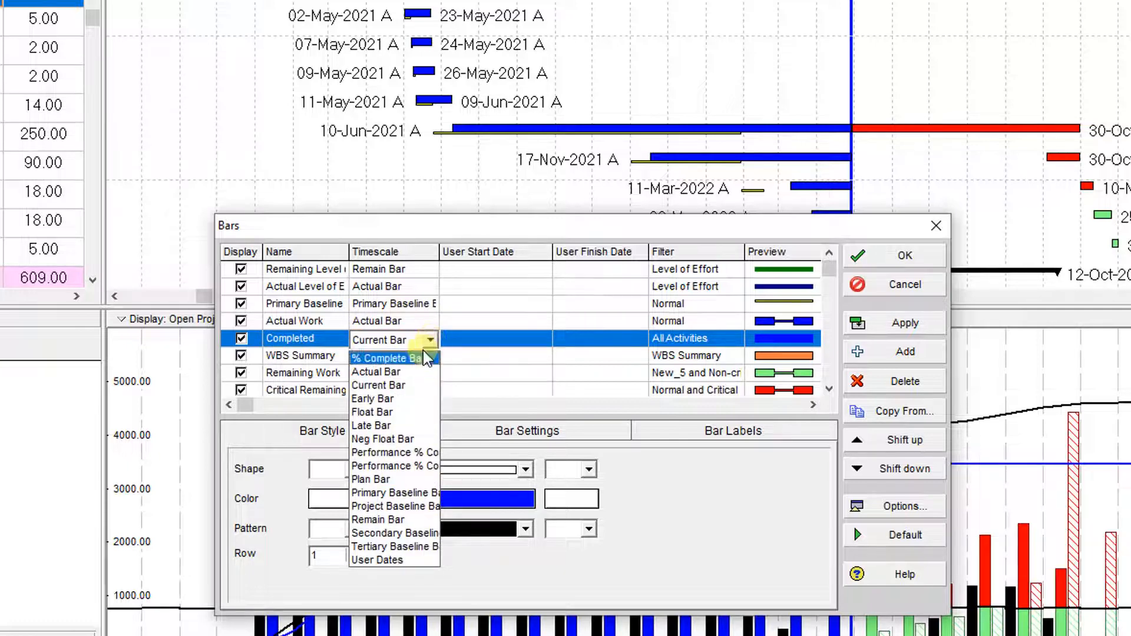
mouse_move(392, 372)
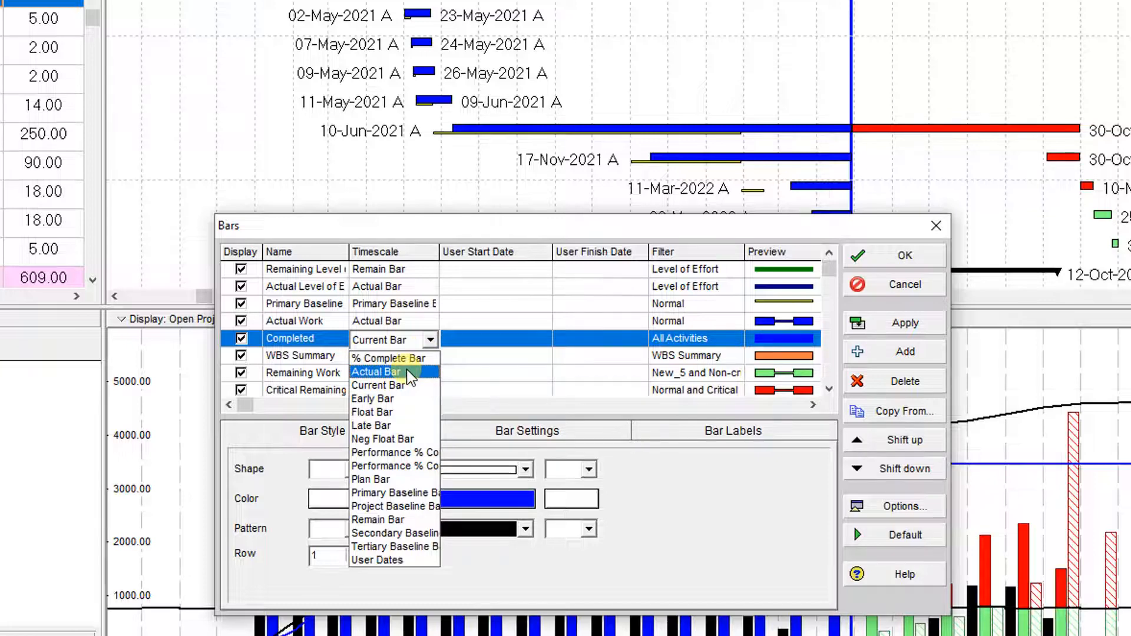
click(375, 372)
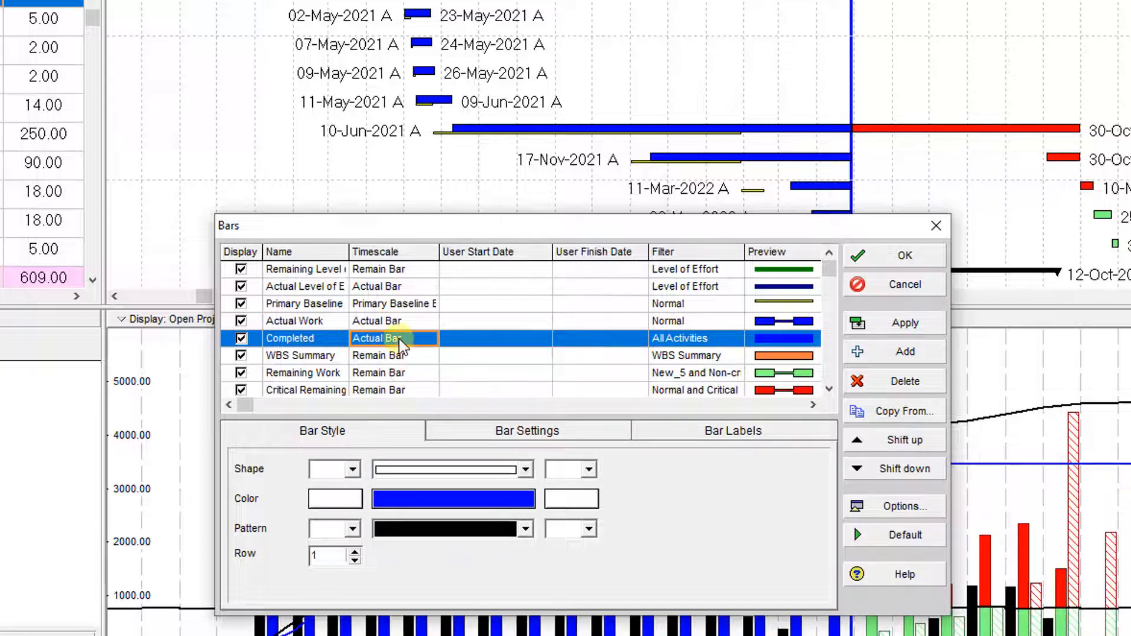
mouse_move(492, 348)
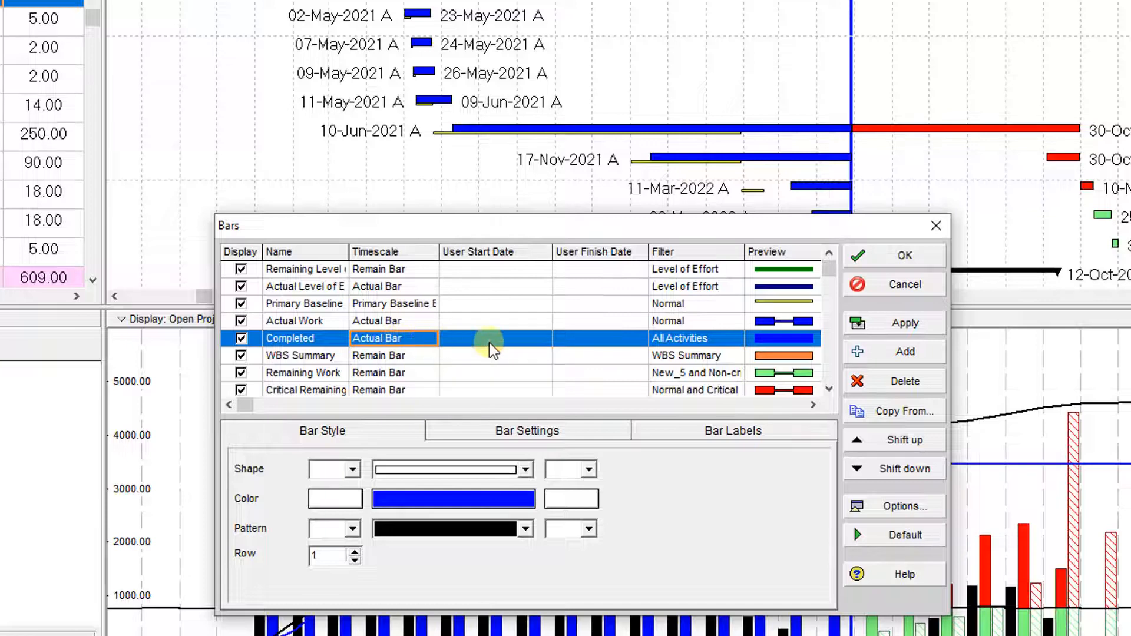
click(696, 338)
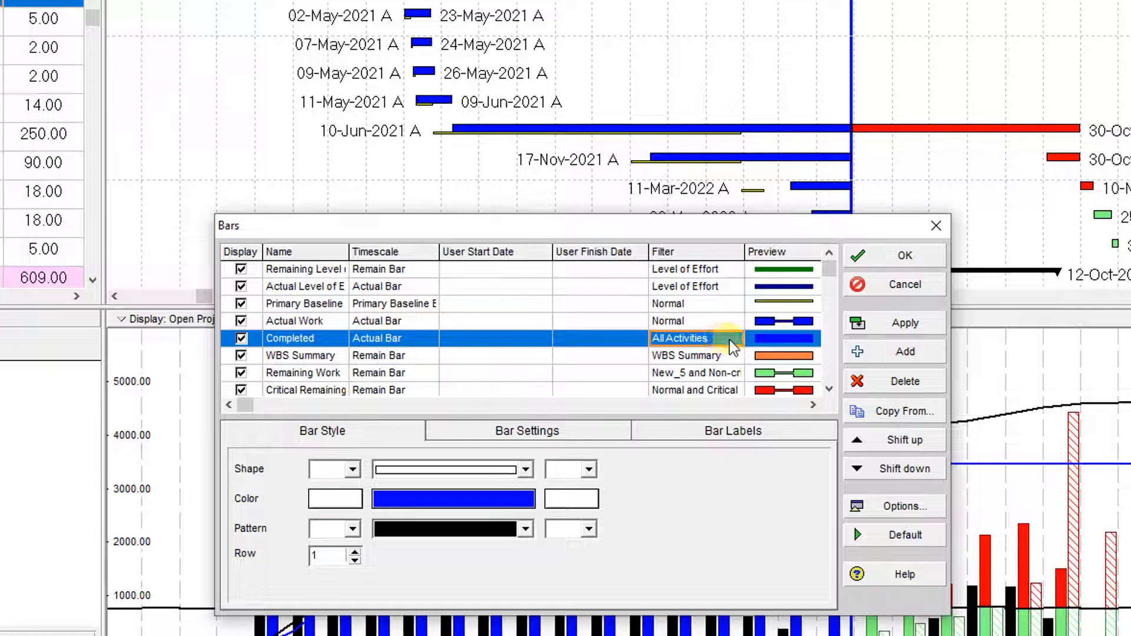
- Replace the Completed bar's All Activities filter with the Completed filter
click(712, 338)
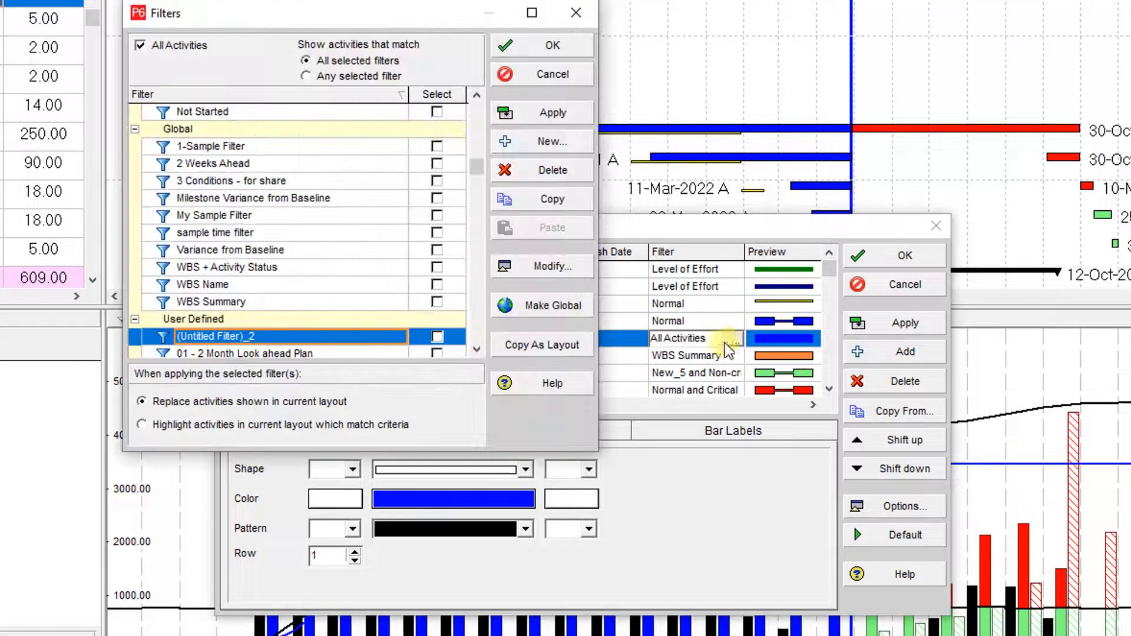
click(476, 96)
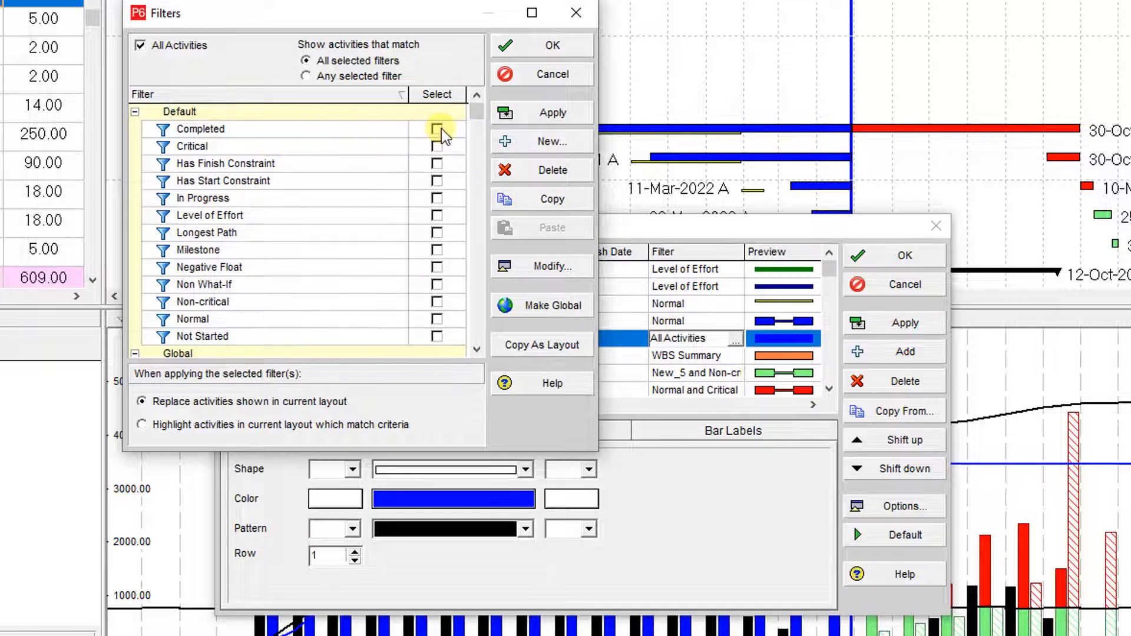
click(437, 128)
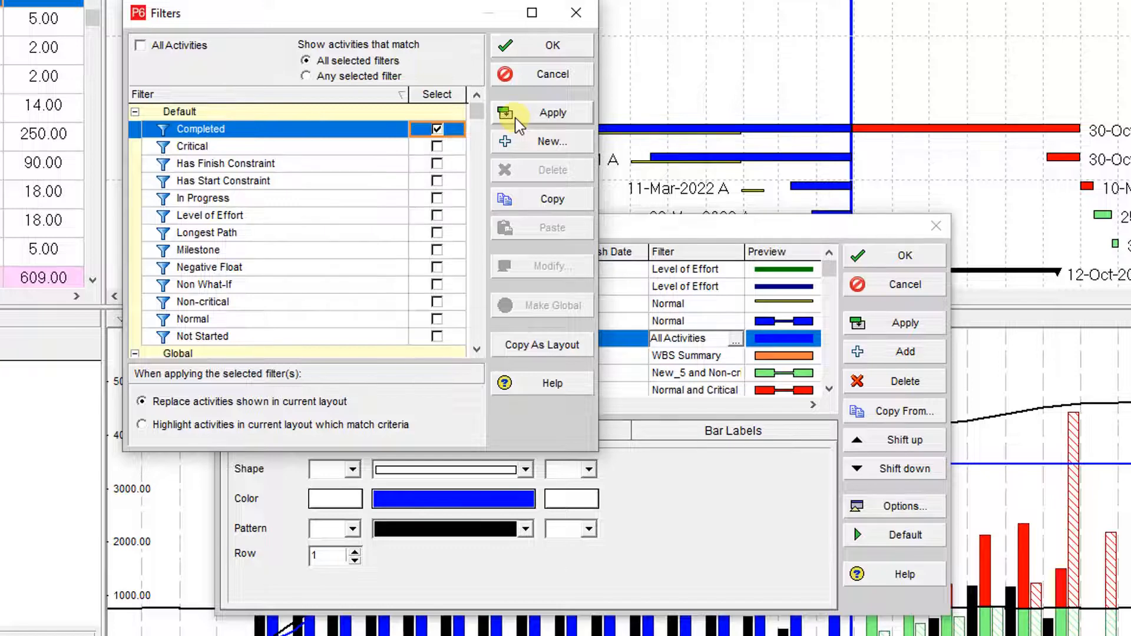
mouse_move(542, 49)
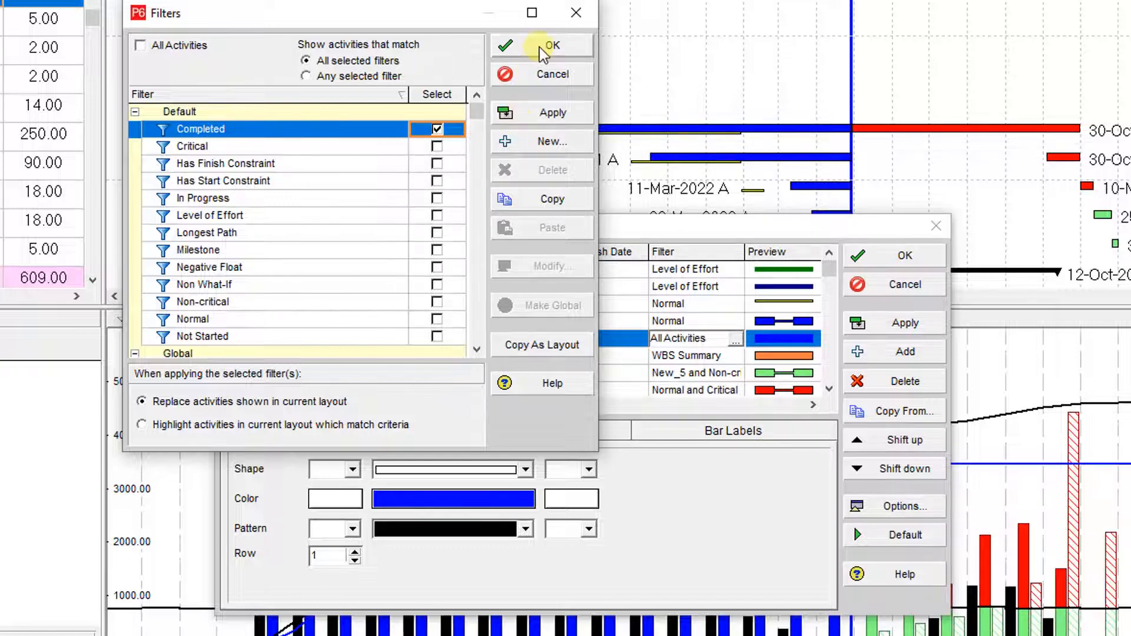
click(550, 45)
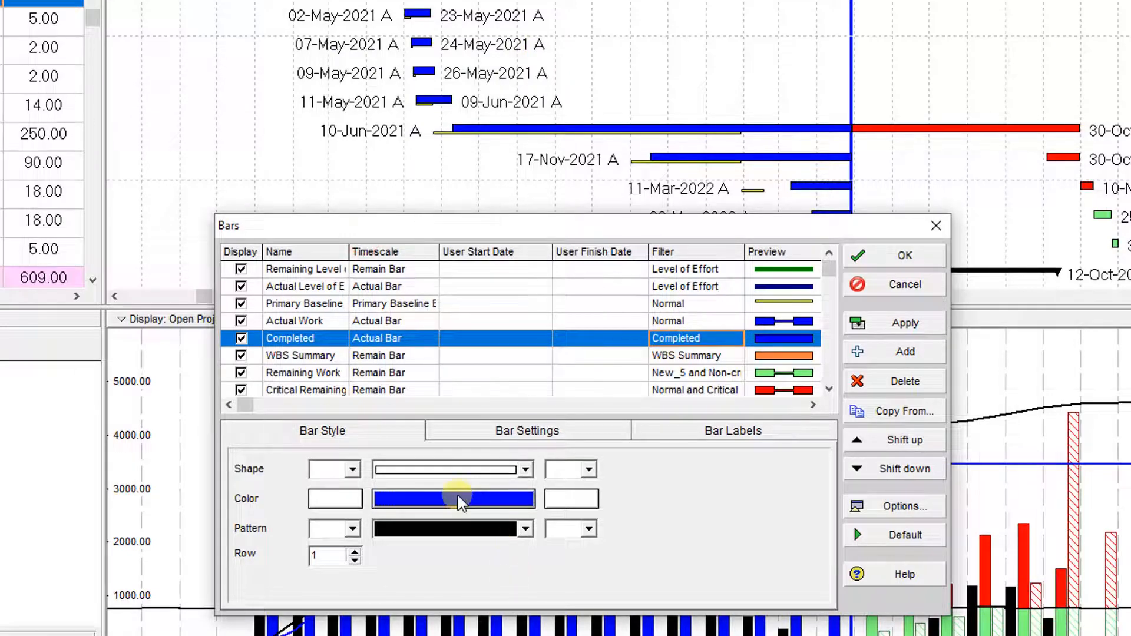
- Colour the Completed bar dark navy, then apply and close the Bars dialog
click(453, 499)
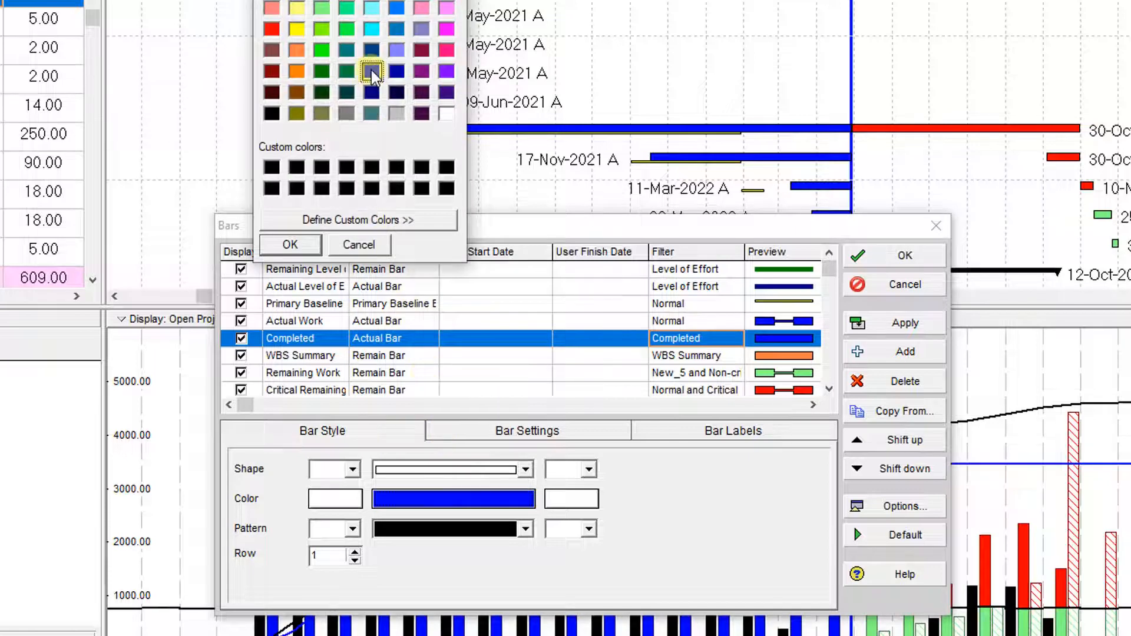
click(371, 71)
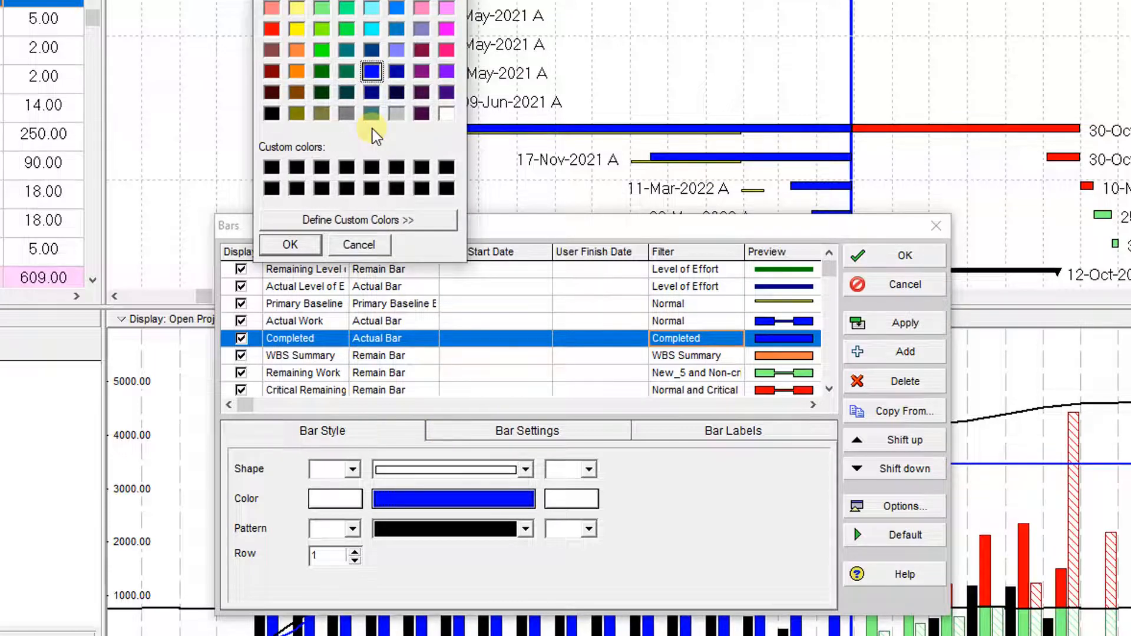
mouse_move(371, 50)
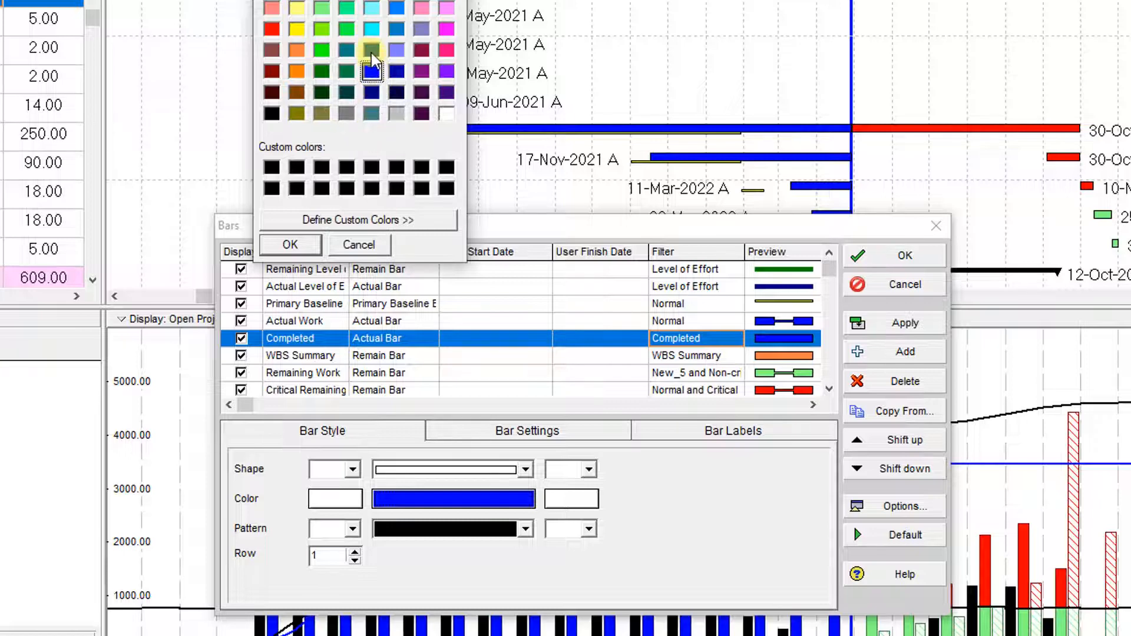
click(370, 91)
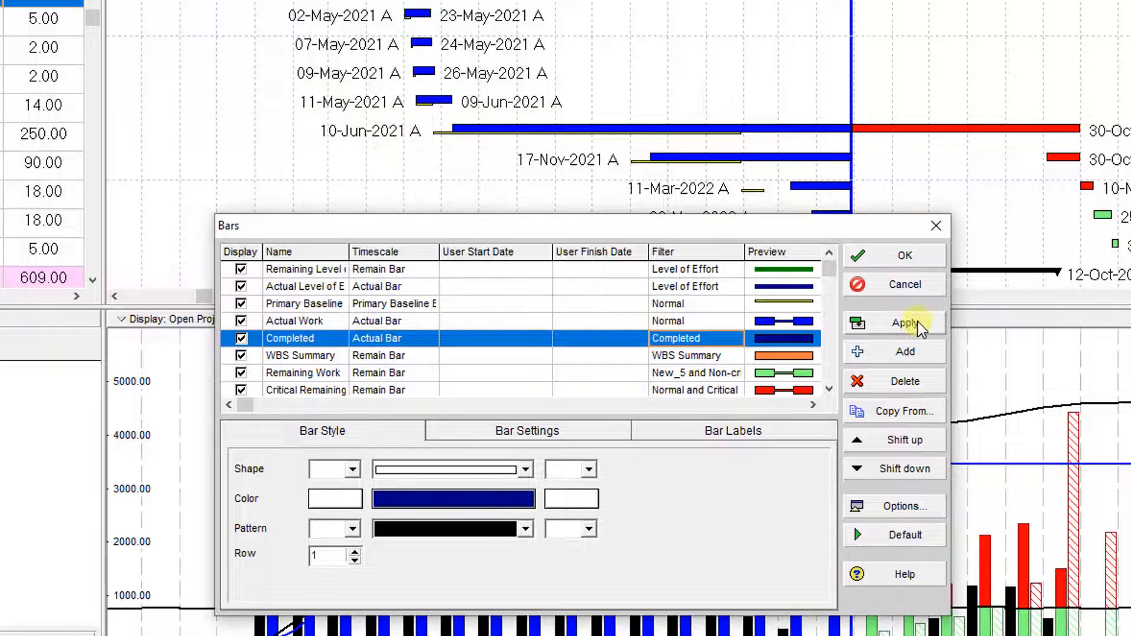
click(904, 323)
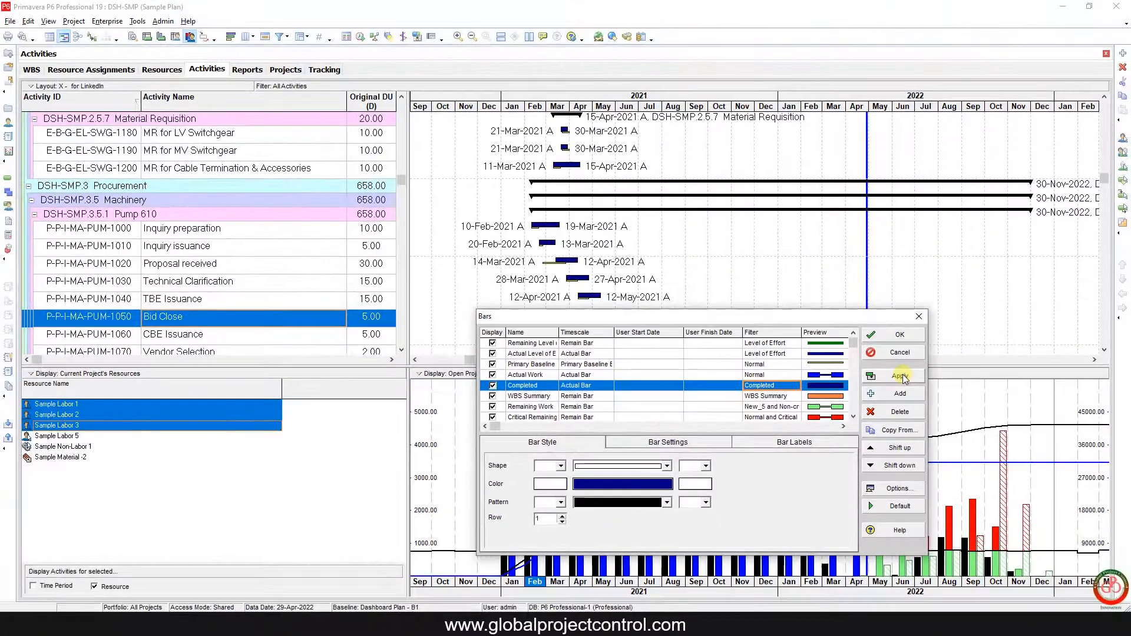
click(898, 334)
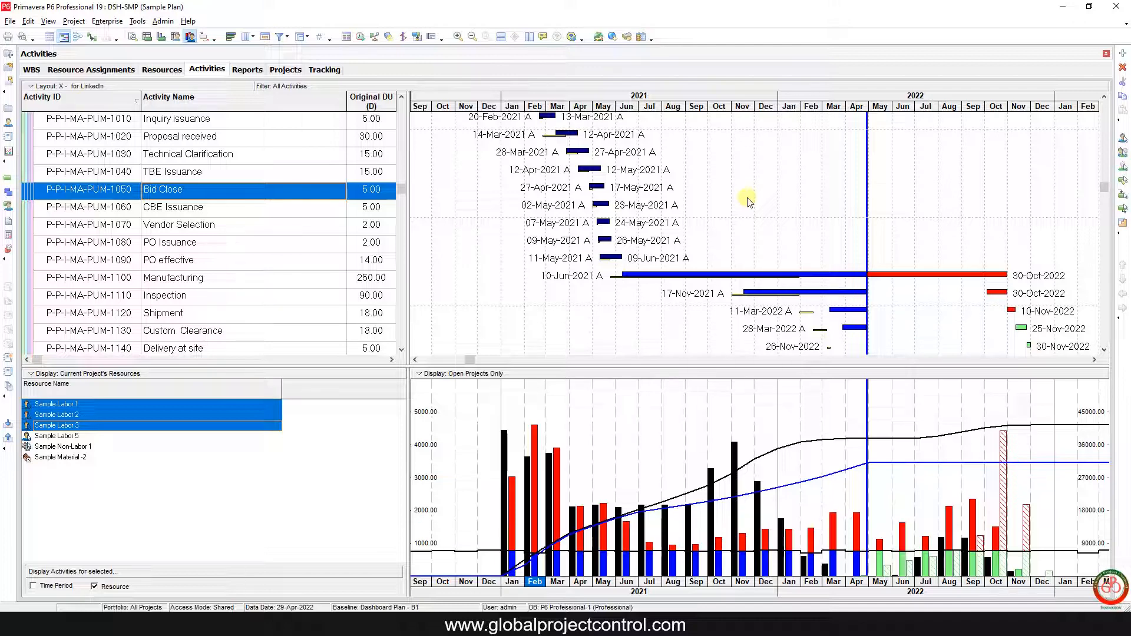
right_click(749, 202)
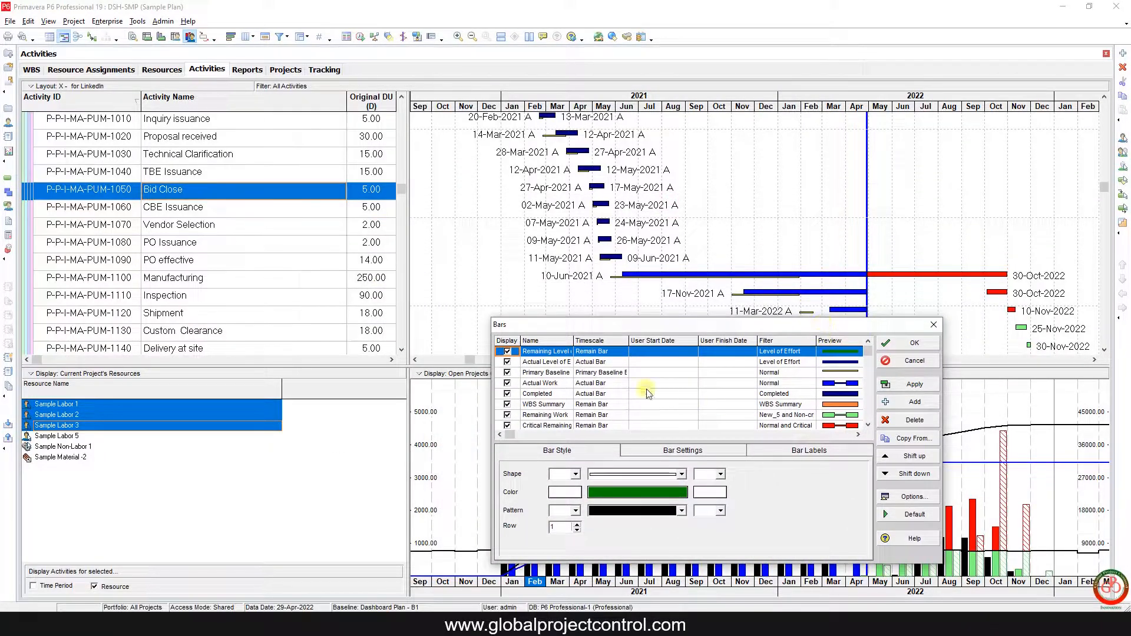
click(537, 394)
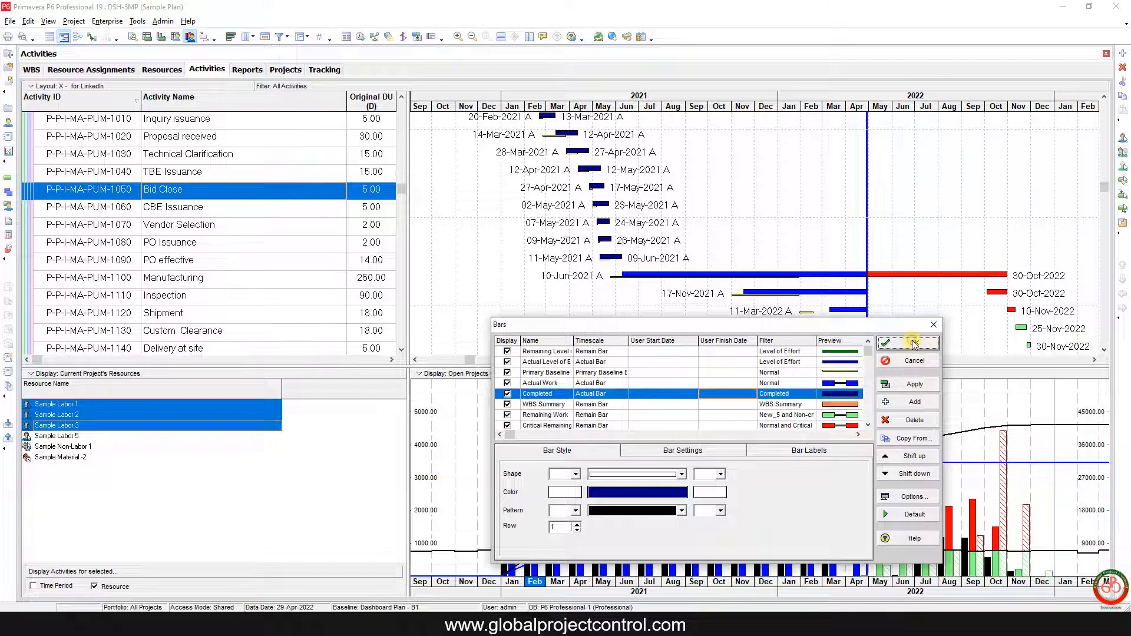
click(907, 343)
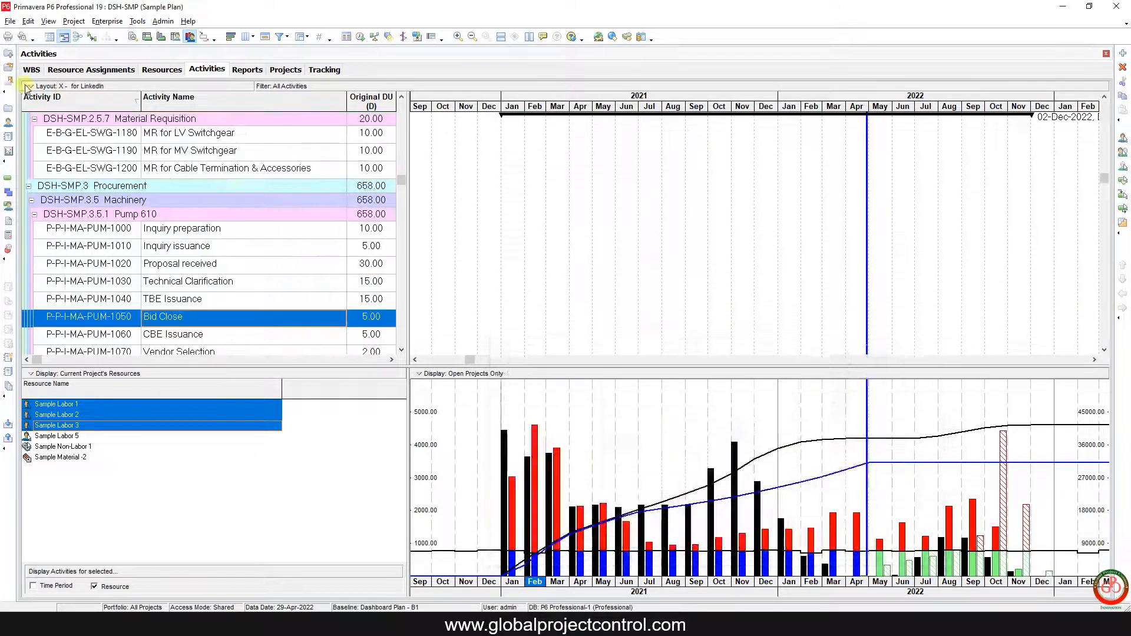
click(27, 90)
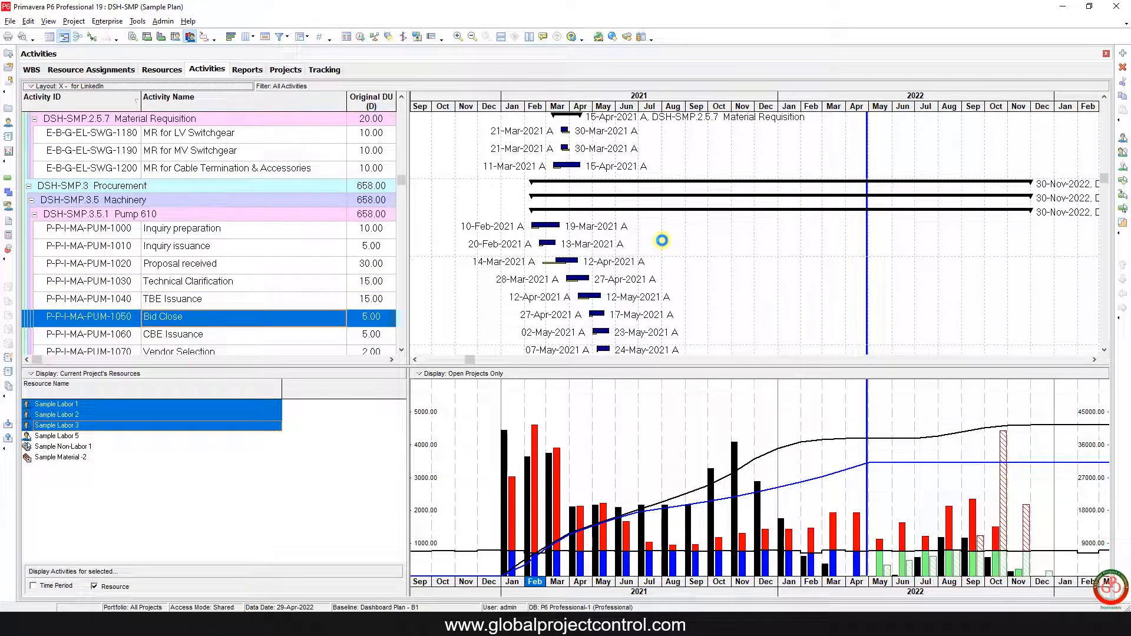
scroll(down, 3)
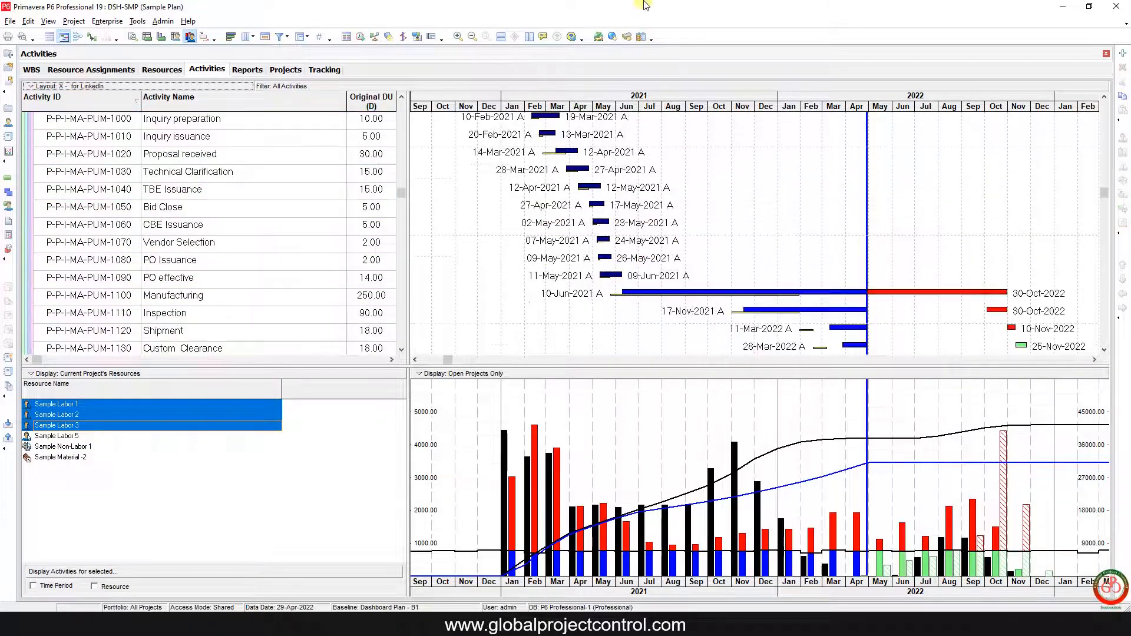